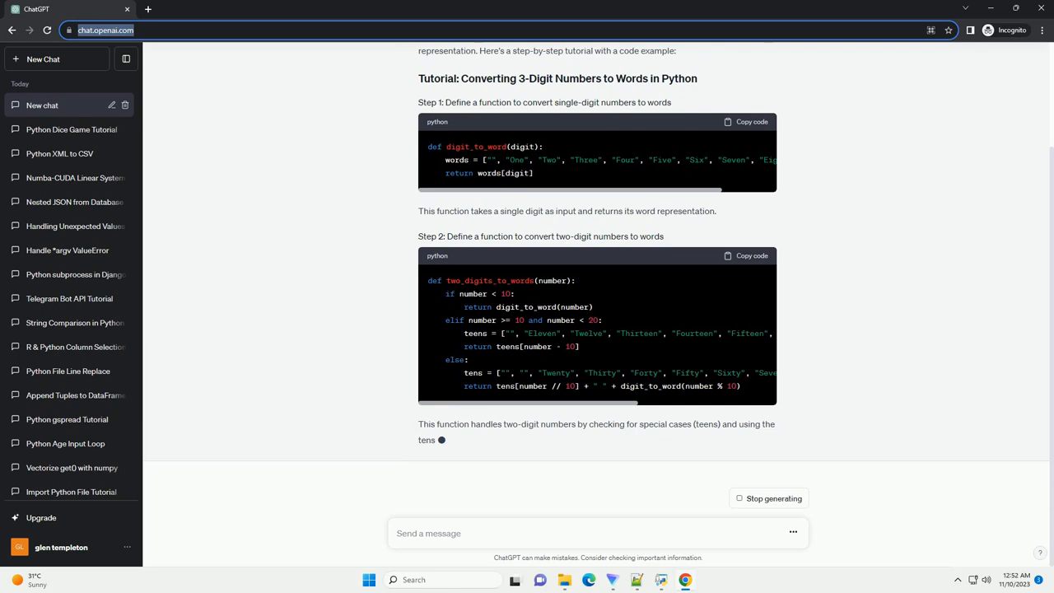
scroll(down, 3)
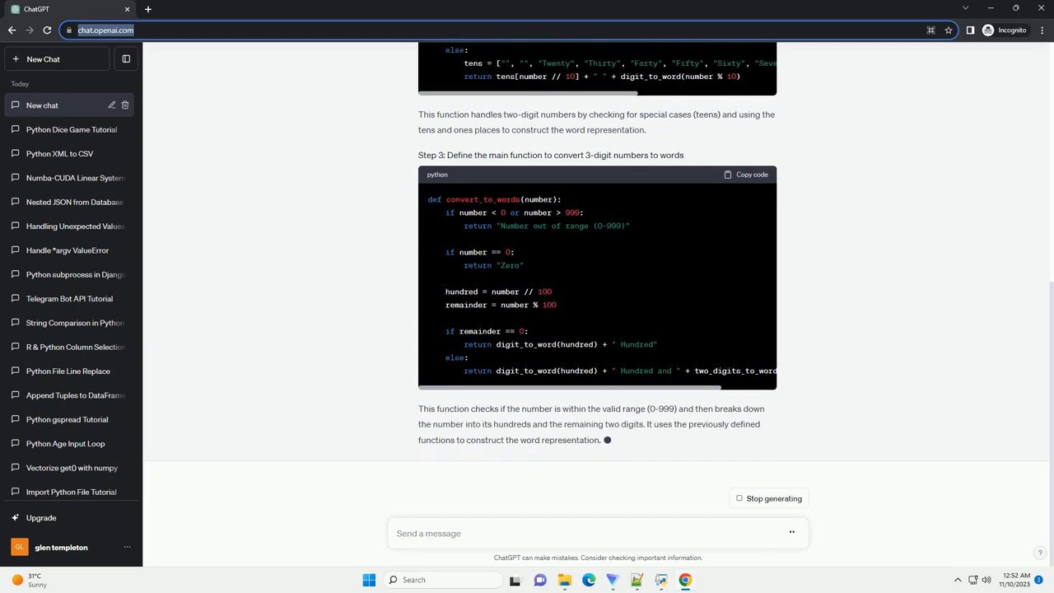
scroll(down, 3)
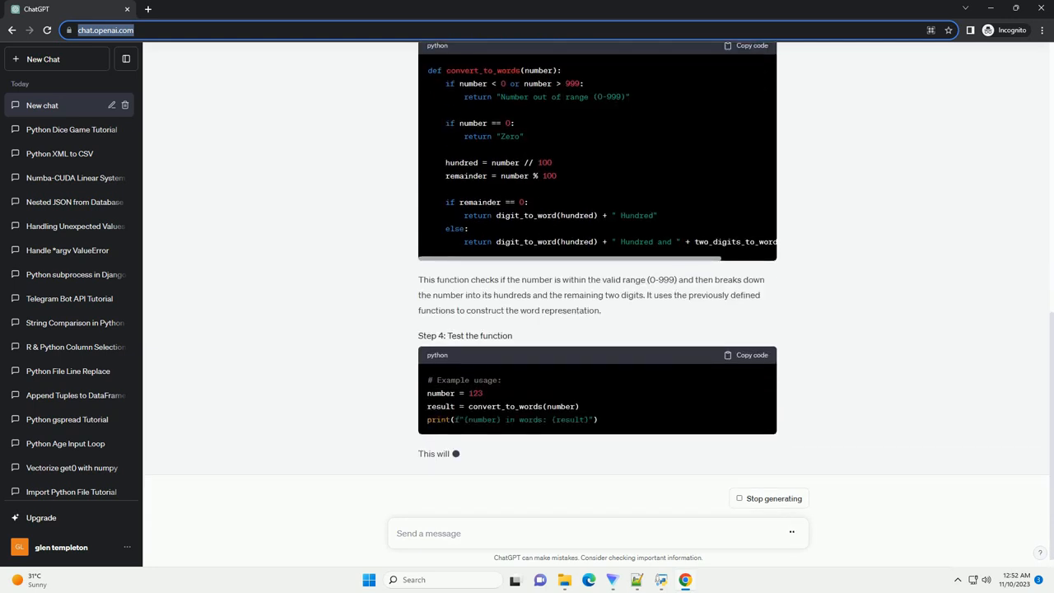